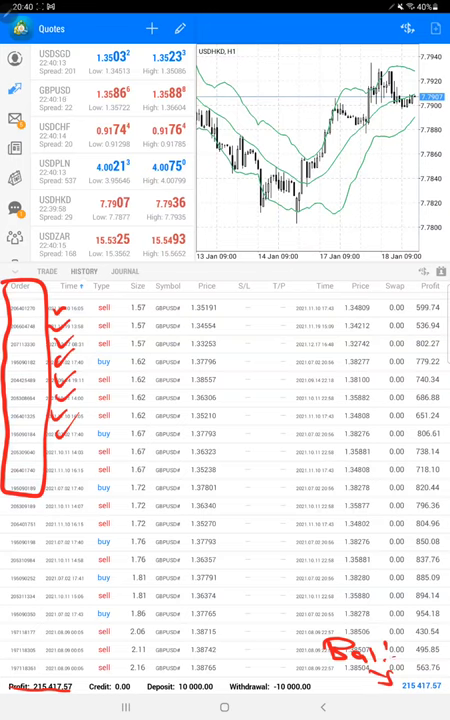
Switch from the trade history to the account statement PDF and bring its balance graph into view.
key("recent_apps")
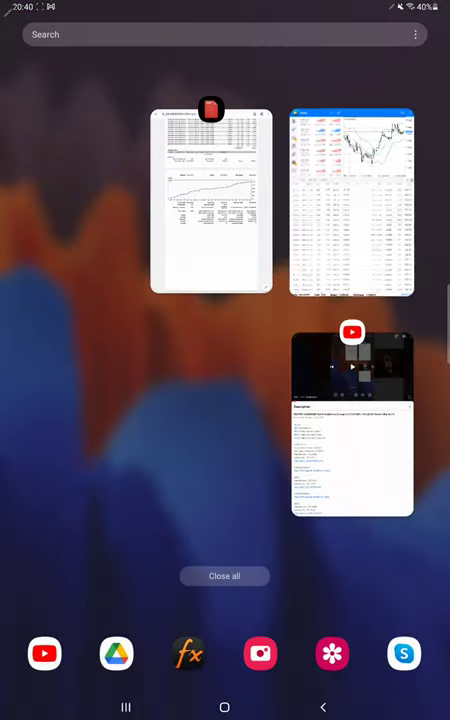
left_click(212, 200)
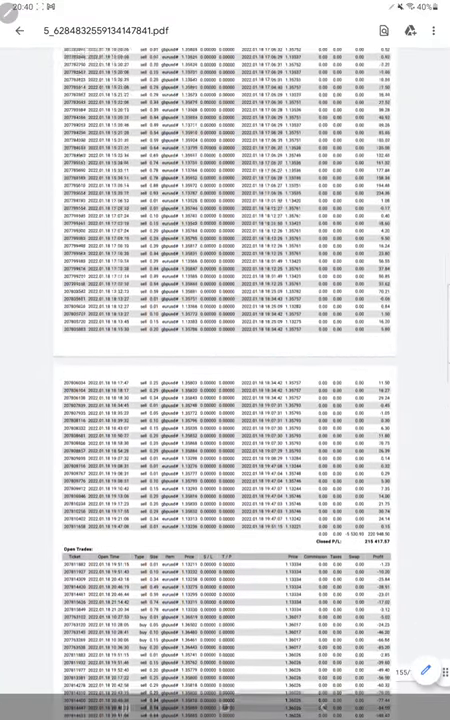
scroll("down", 3)
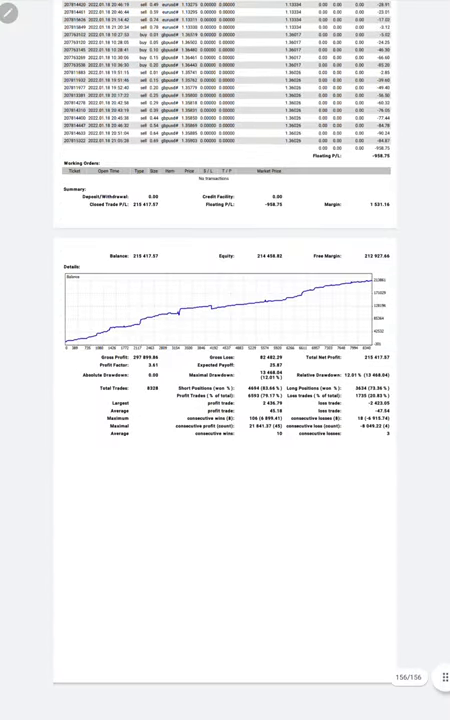